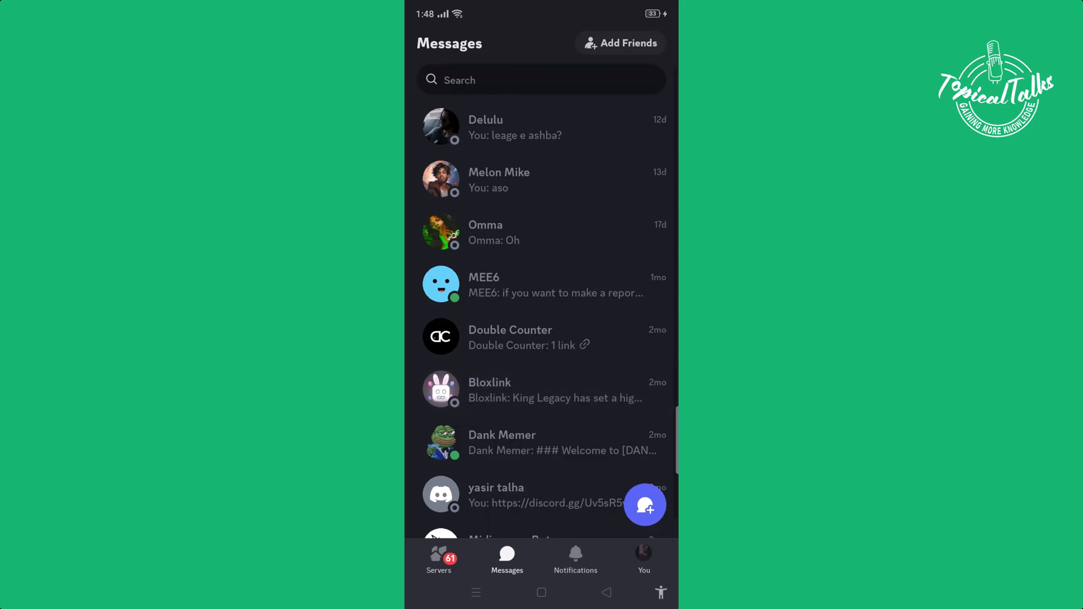
Scroll the Work server's channel list to the Text Channels category options
scroll("down", 3)
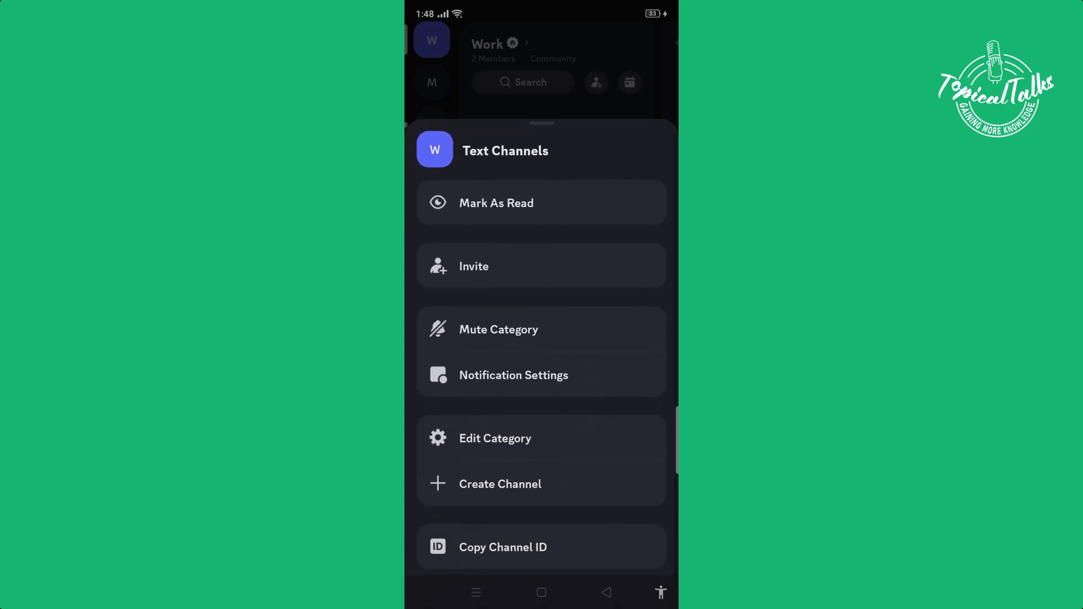
Create a 'welcome' text channel under Text Channels
left_click(500, 484)
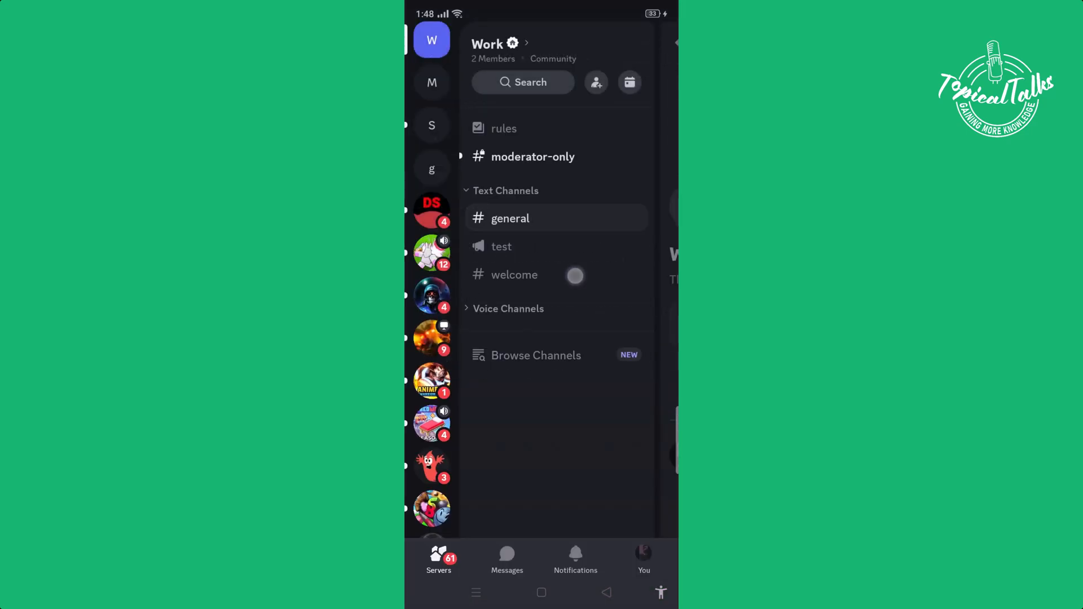
Open #welcome's Settings > Permissions and switch to Advanced View
left_click(514, 275)
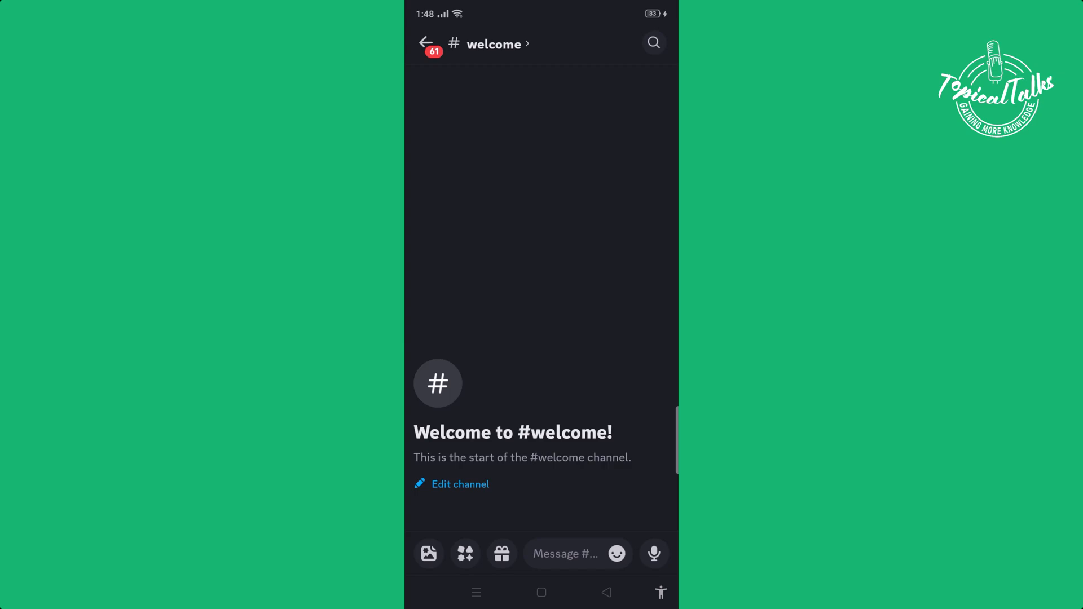
left_click(495, 44)
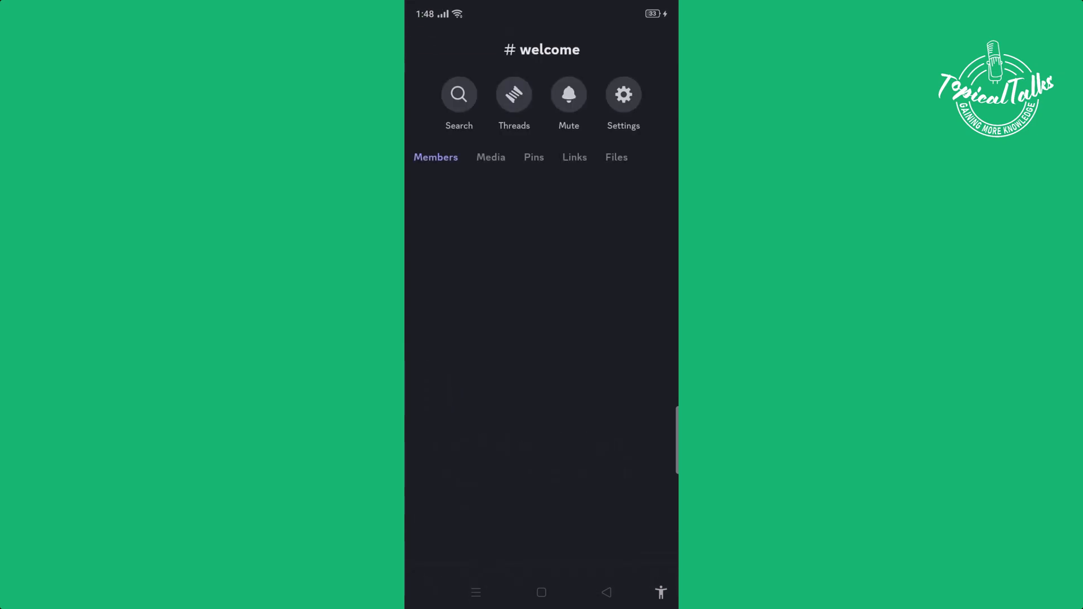
left_click(622, 95)
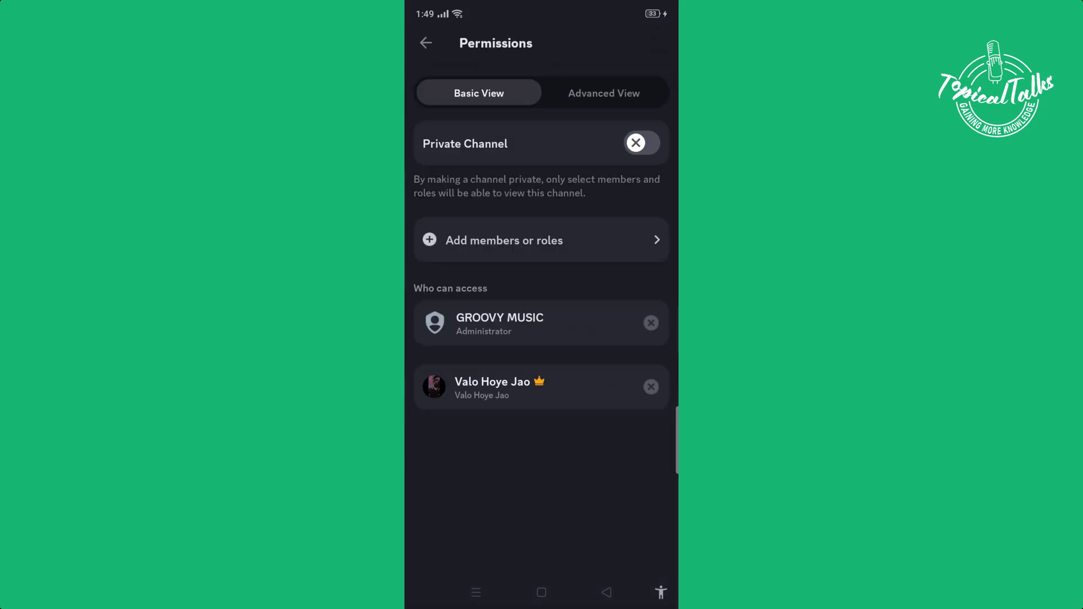
left_click(603, 93)
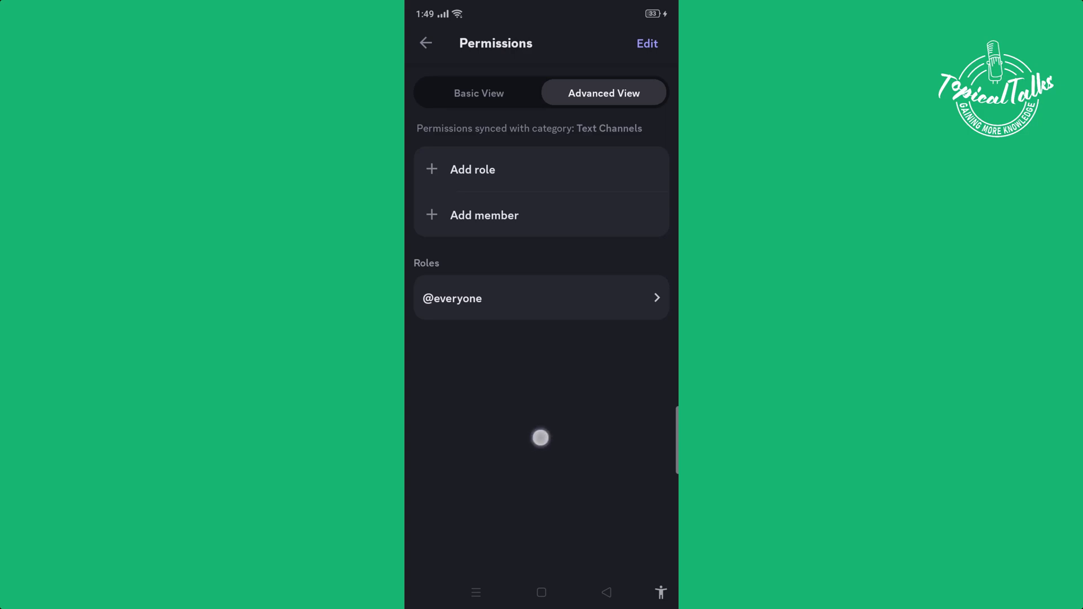
left_click(541, 298)
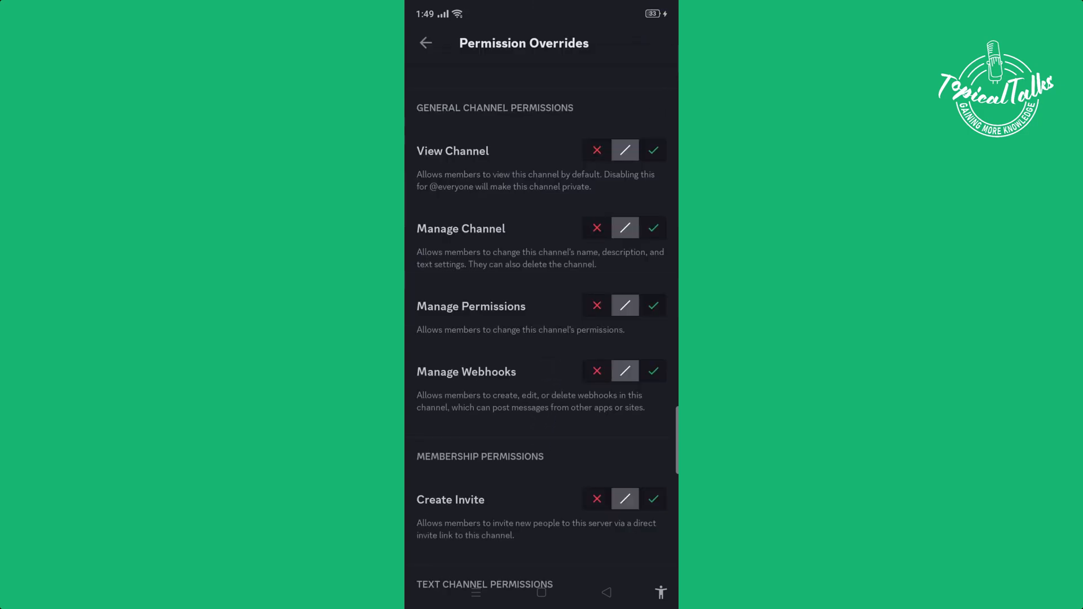
scroll("down", 3)
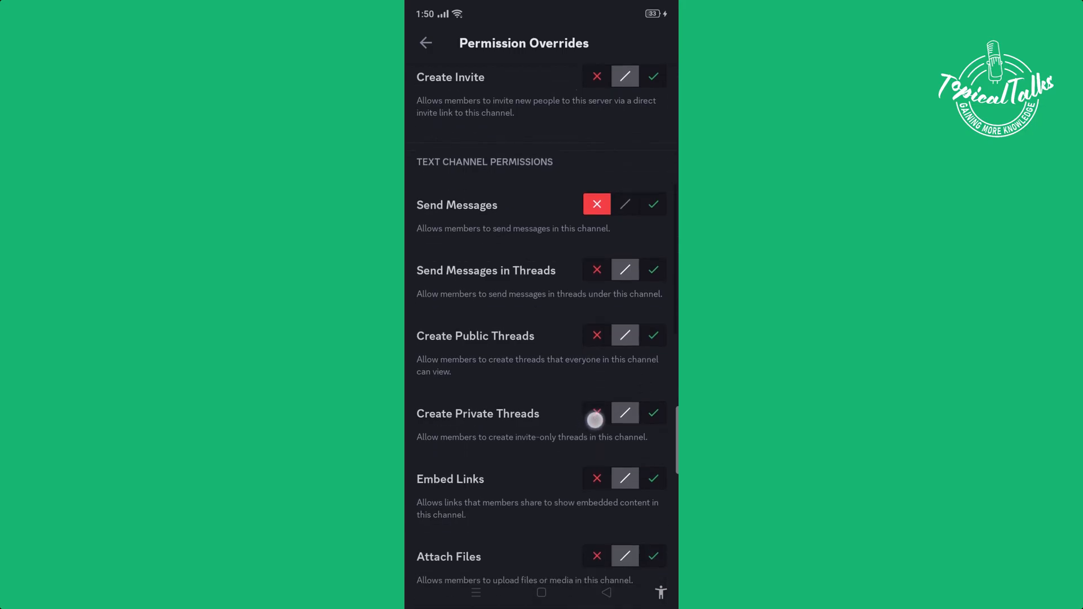
scroll("down", 3)
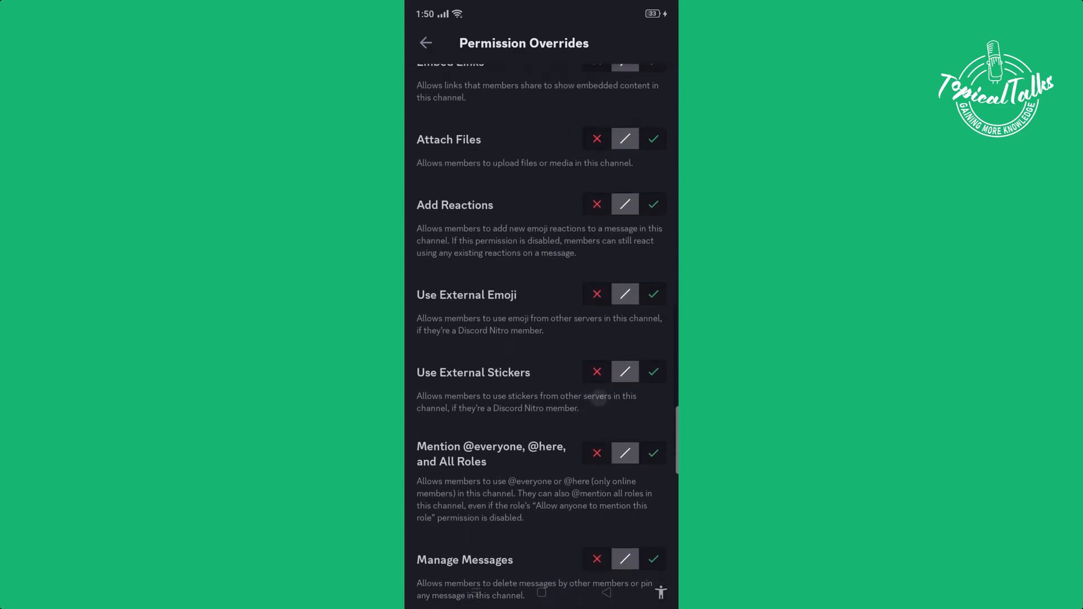
scroll("down", 3)
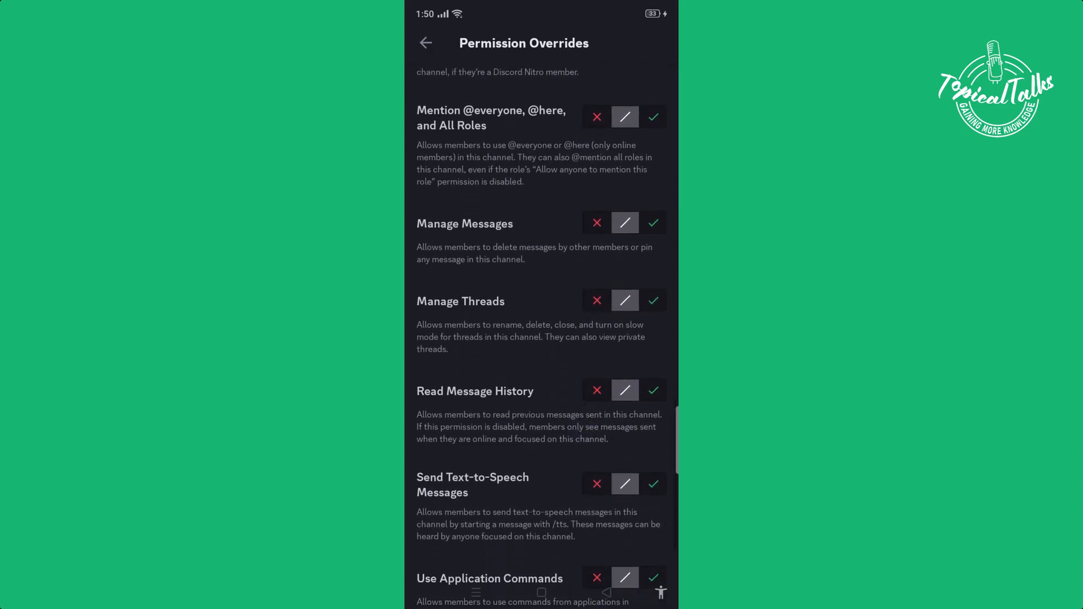
left_click(652, 390)
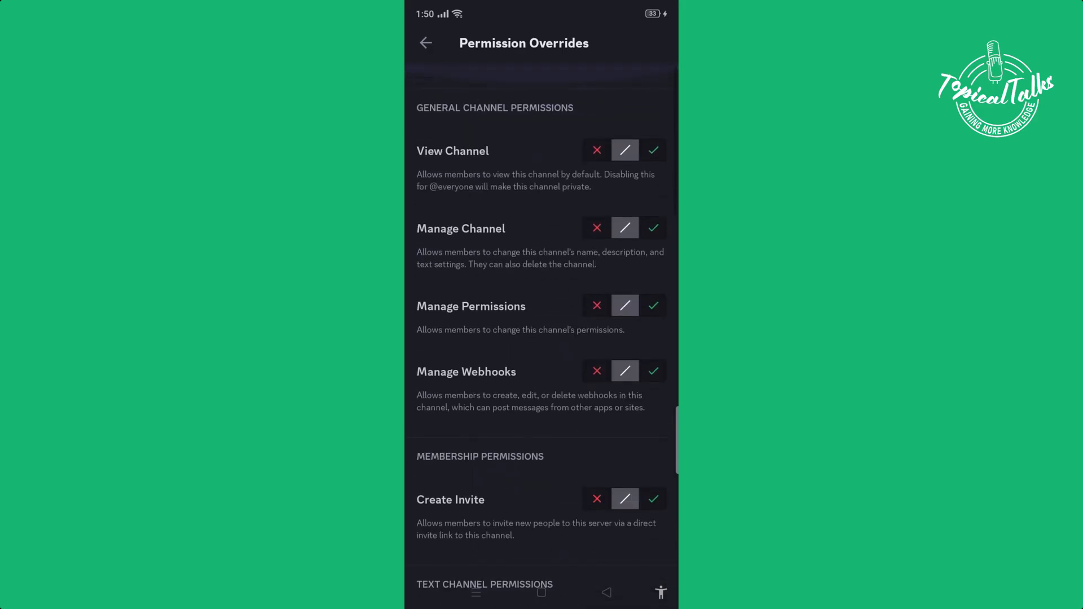
left_click(426, 43)
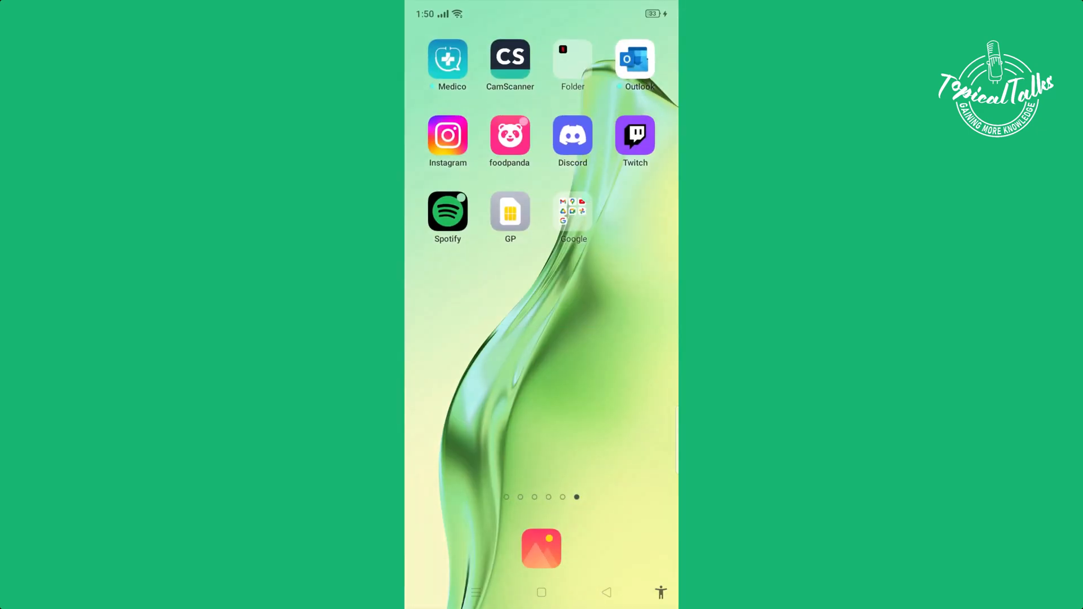
Search Google for 'Mee' and open the mee6.xyz result
left_click(573, 218)
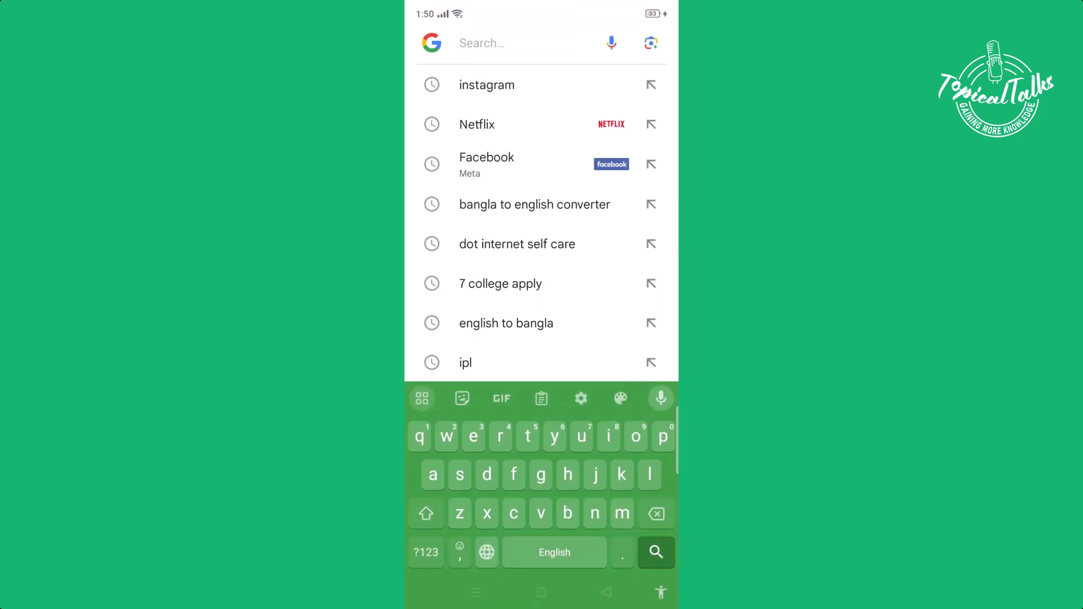
type("Mee")
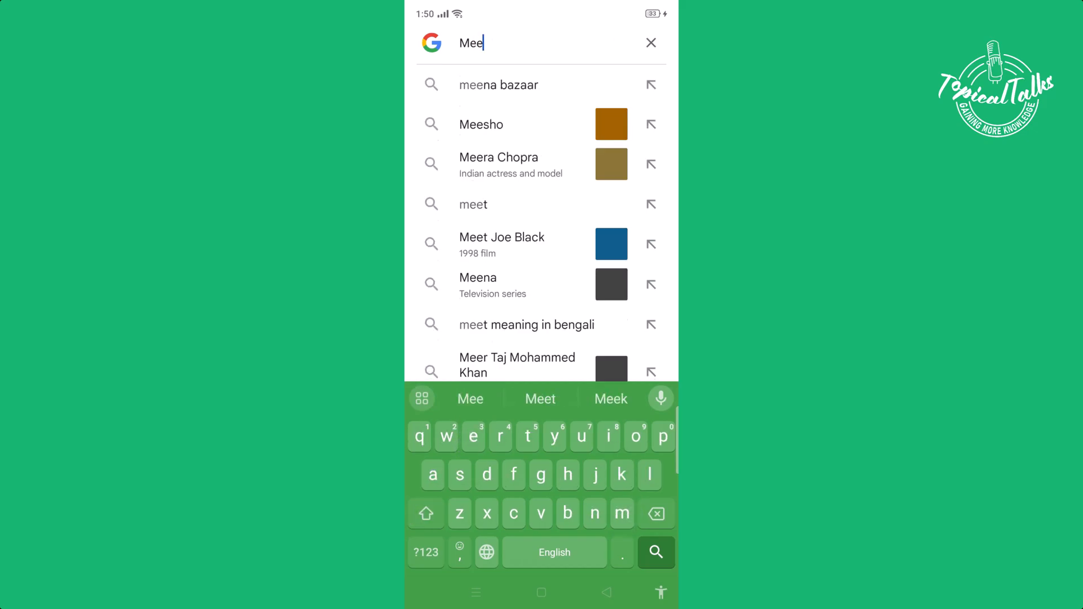
left_click(426, 552)
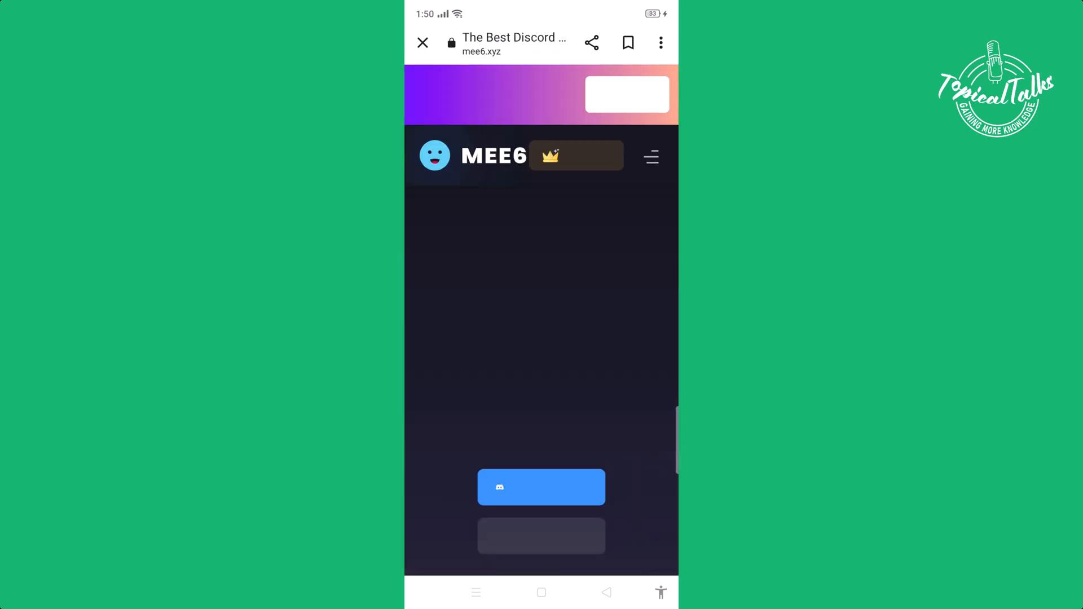
Choose Add to Discord on mee6.xyz and authorize MEE6 with the Discord account
scroll("down", 3)
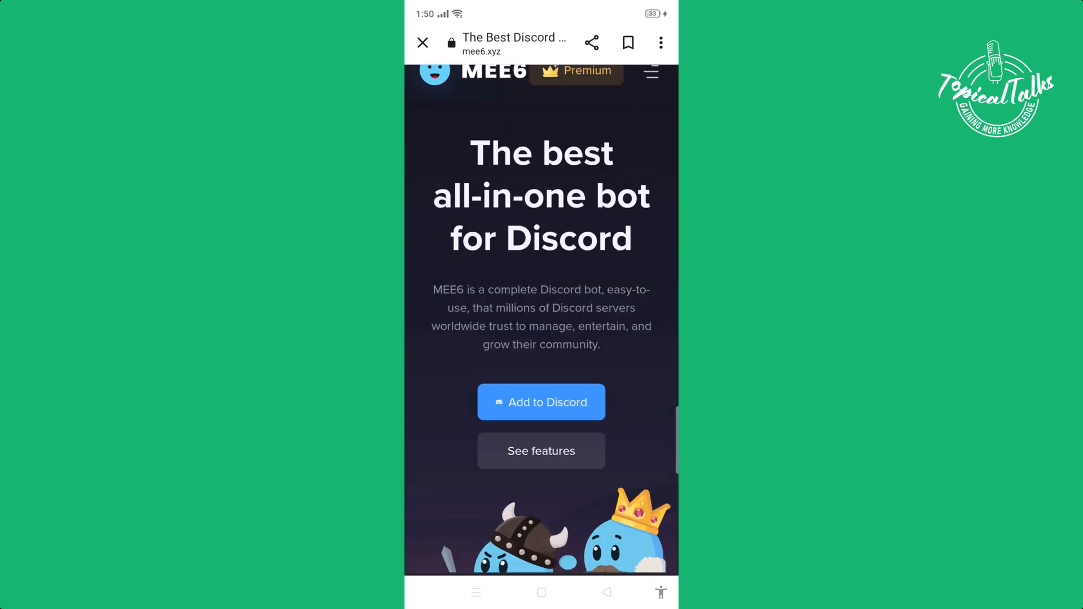
left_click(541, 402)
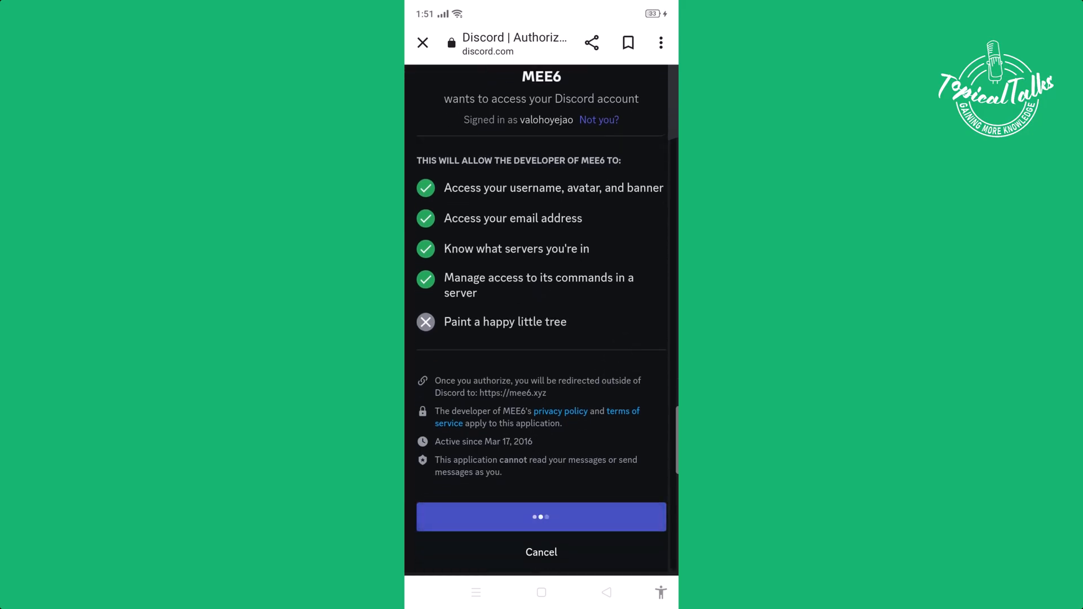
left_click(541, 517)
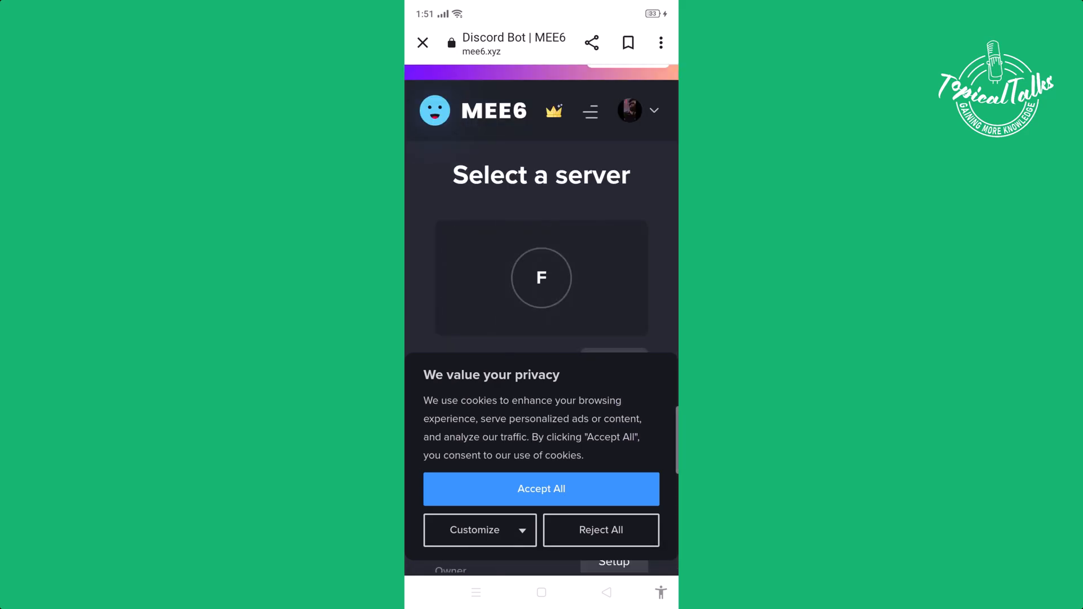
Accept all cookies and scroll the server list to the Work server
left_click(541, 489)
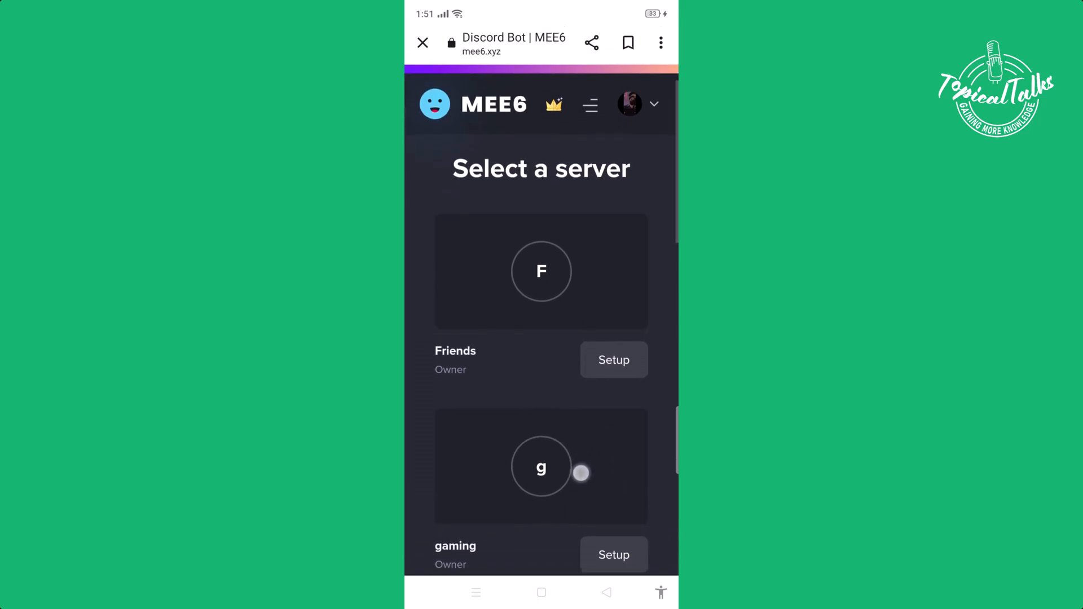
scroll("down", 3)
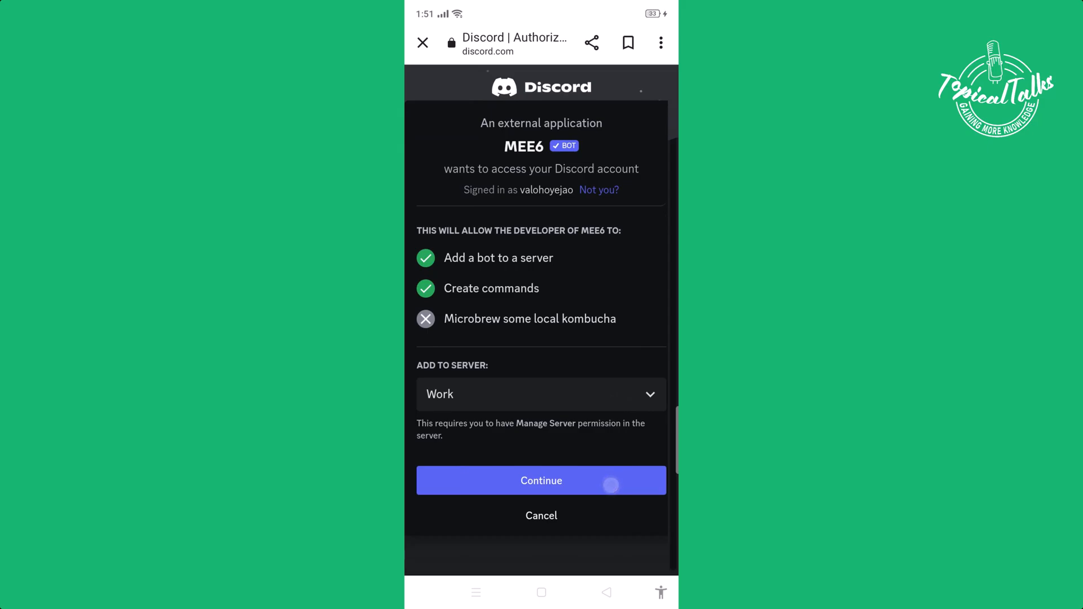
Continue with Work selected and authorize MEE6's requested bot permissions
left_click(541, 481)
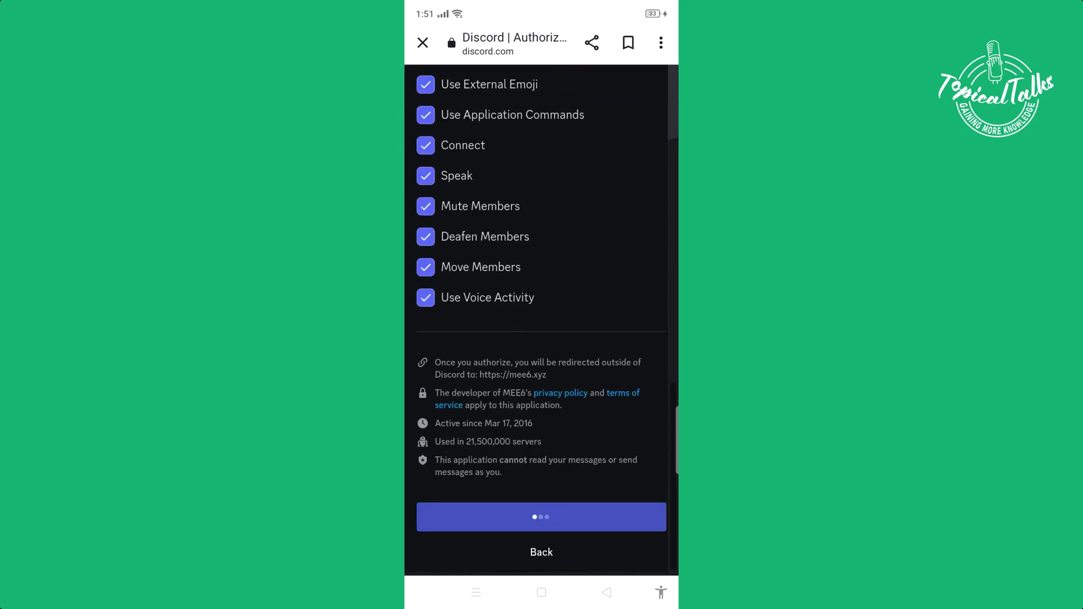
left_click(541, 517)
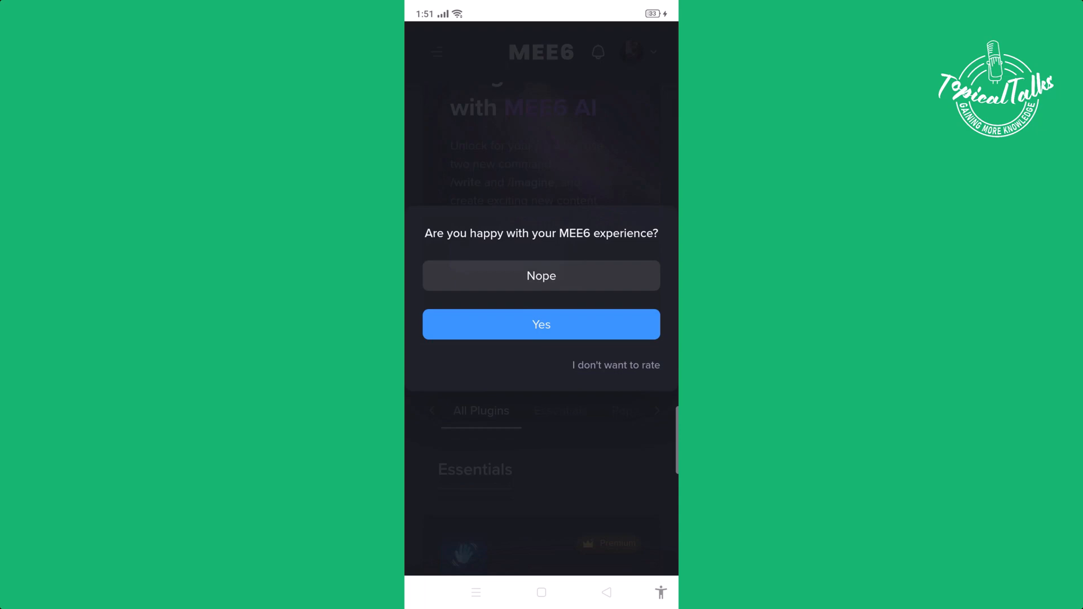
Answer Yes to the rating prompt, close the feedback dialog, and scroll the plugin list
left_click(541, 325)
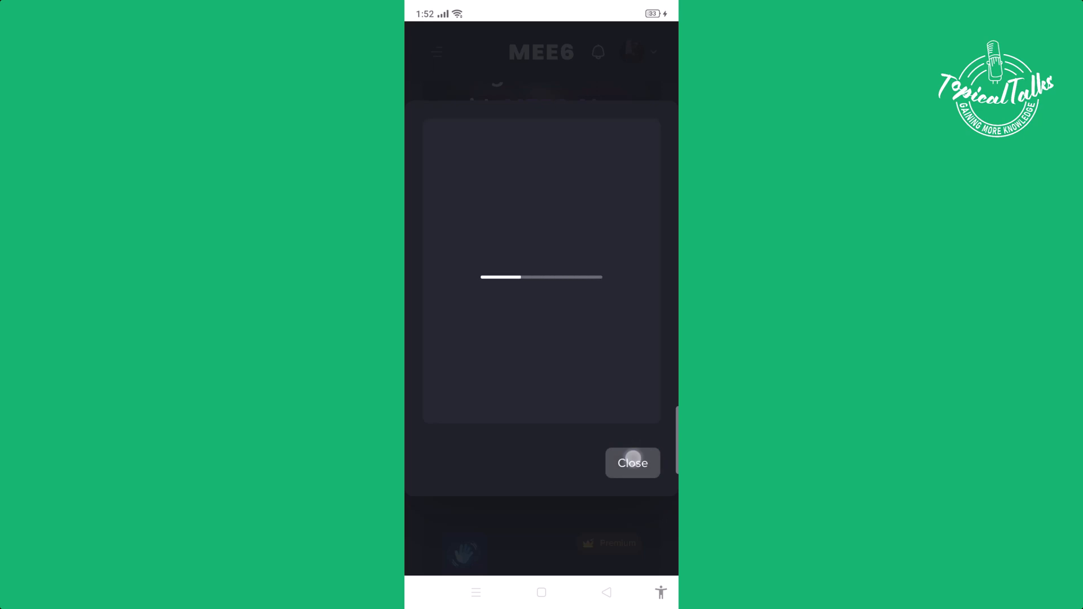
left_click(632, 463)
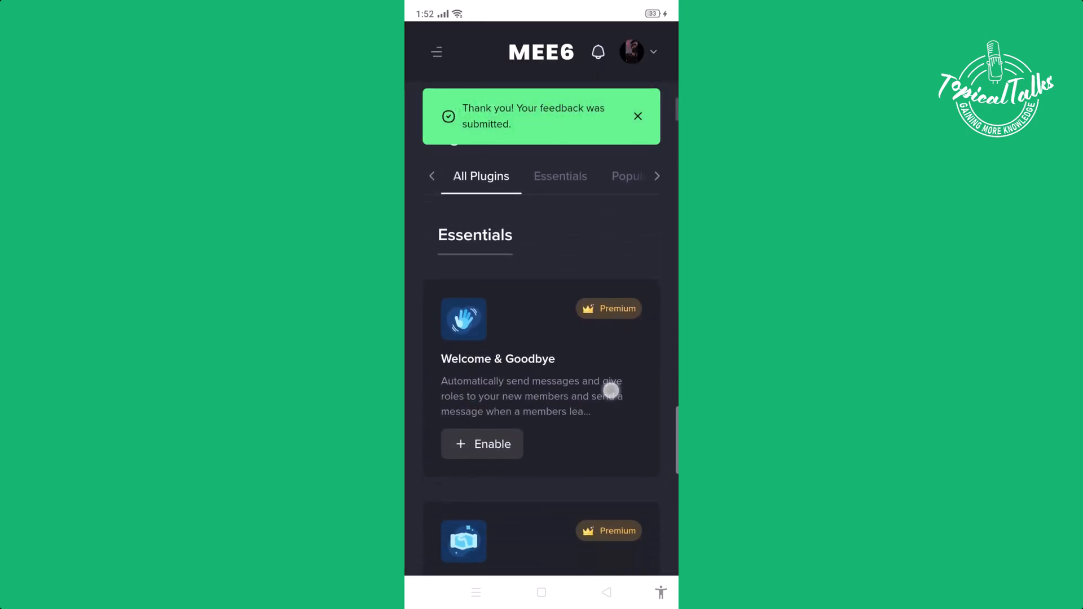
scroll("down", 3)
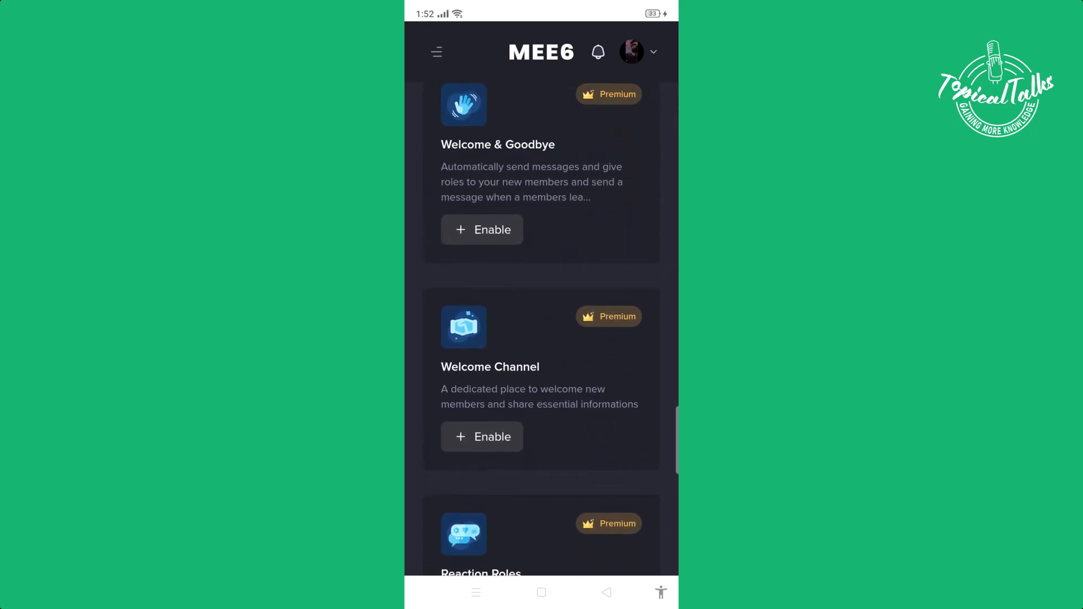
scroll("down", 3)
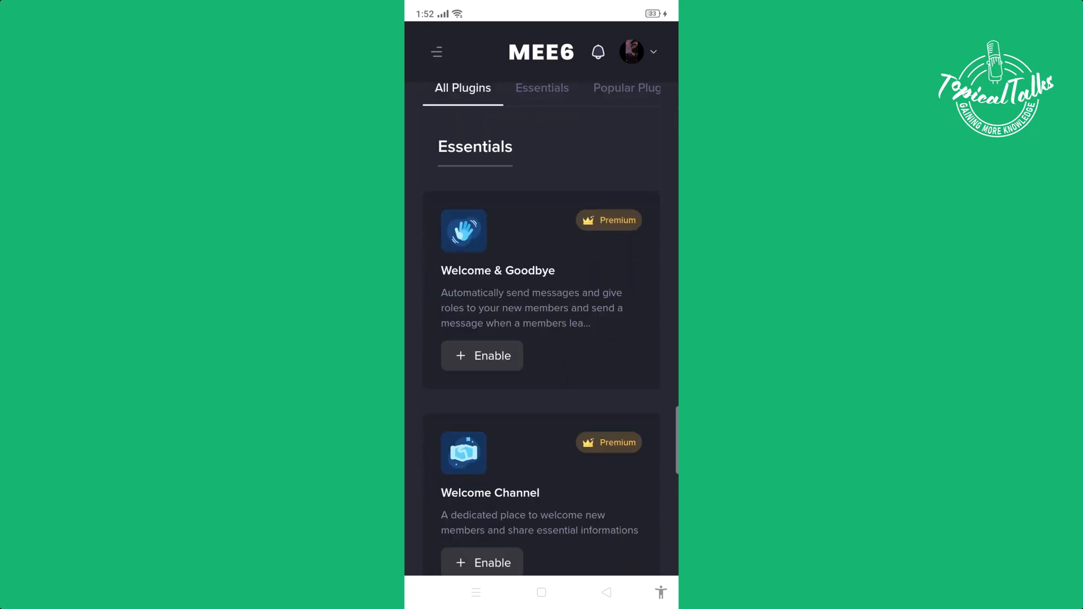